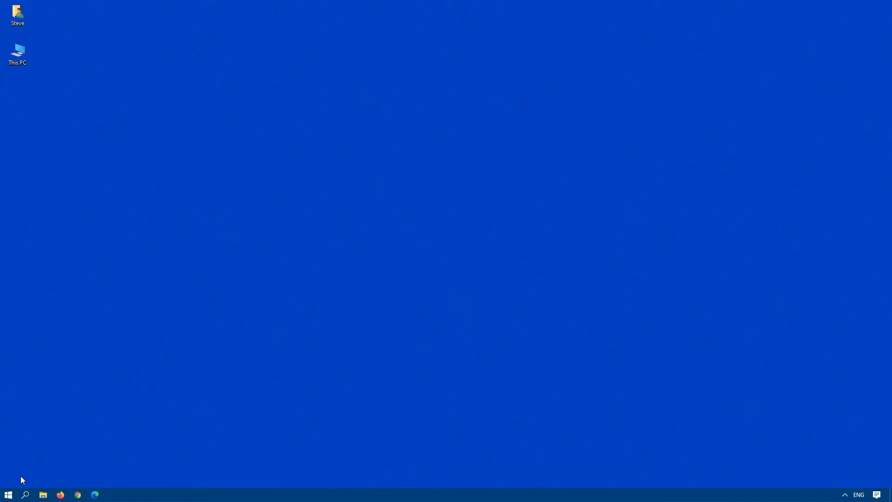
mouse_move(3, 473)
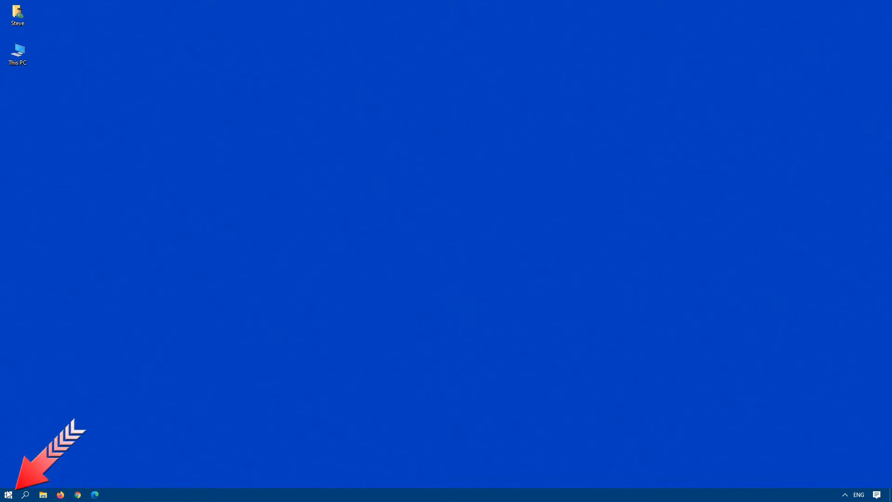
Search the Start menu for msconfig to launch System Configuration
type("mscon")
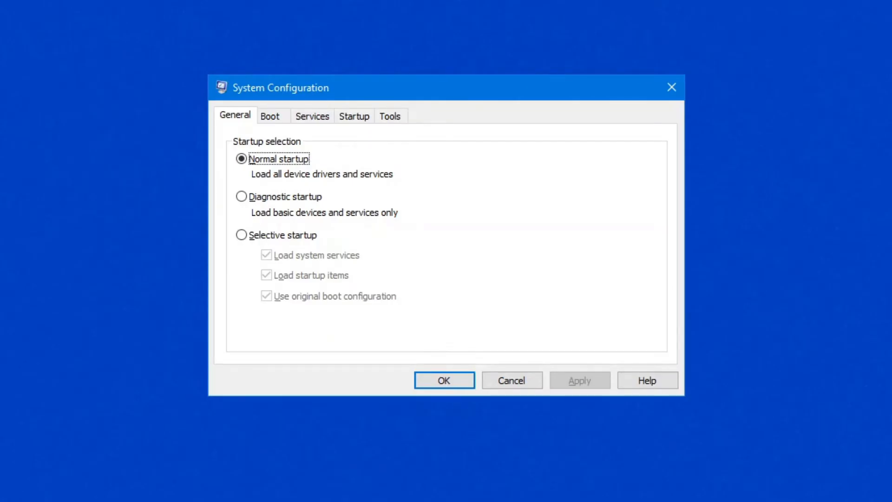
mouse_move(359, 137)
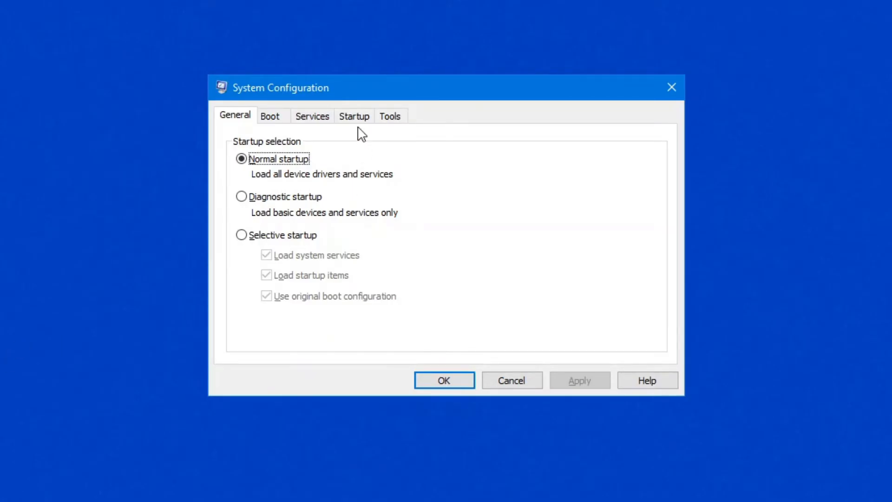
mouse_move(359, 131)
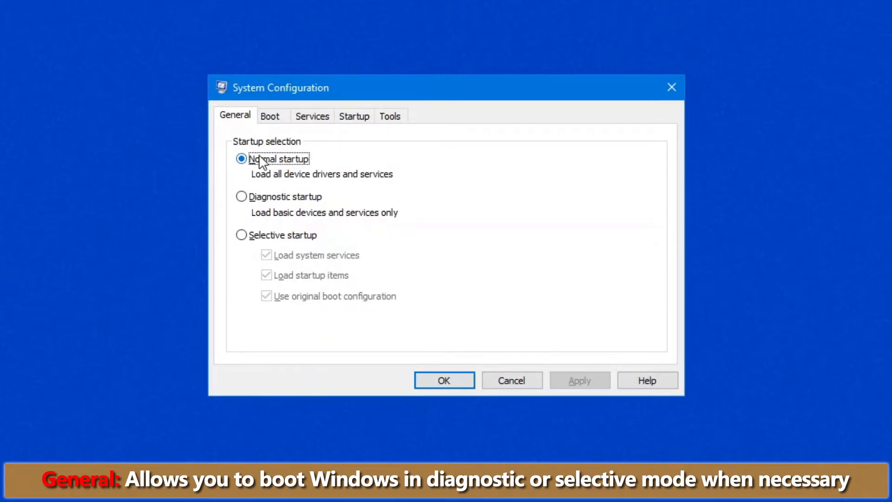
mouse_move(278, 190)
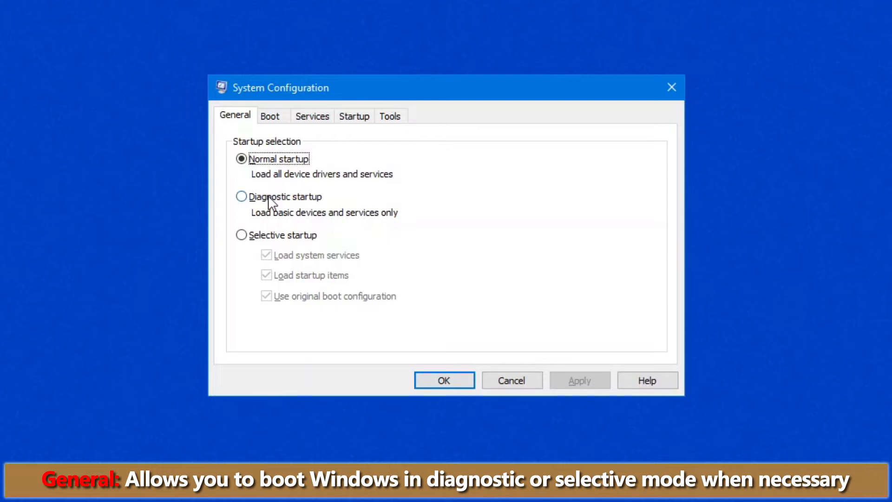
left_click(242, 196)
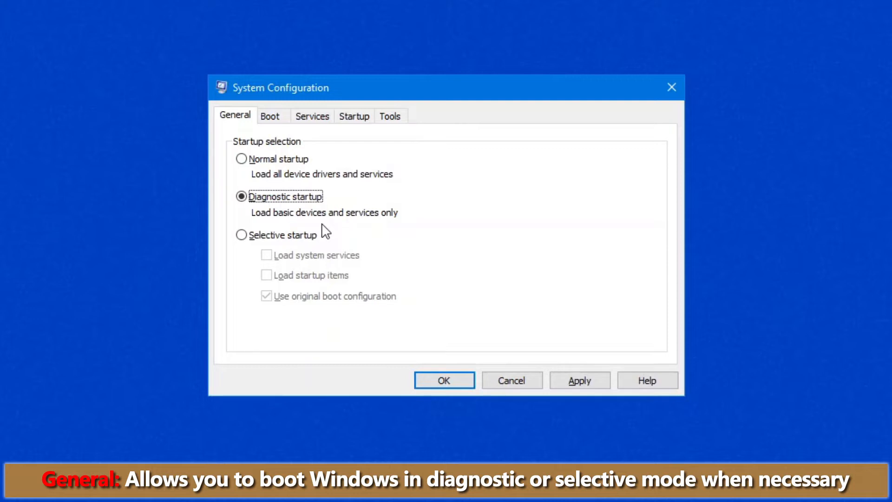
mouse_move(285, 239)
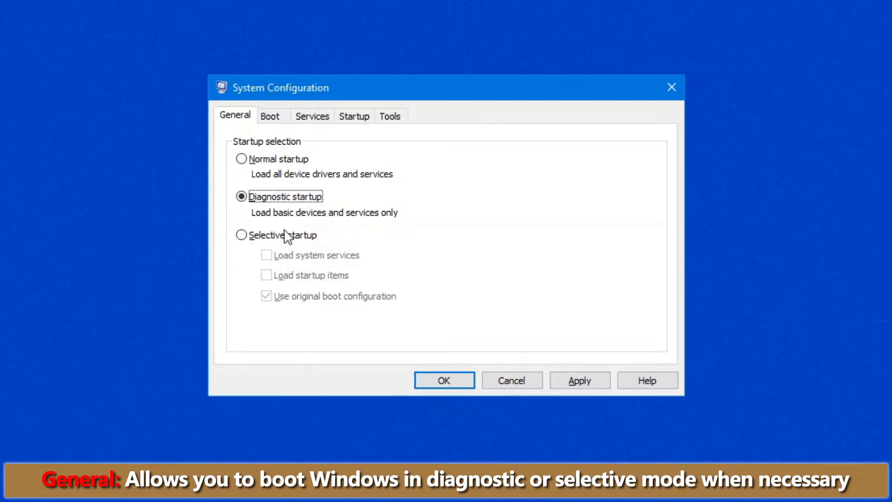
left_click(241, 234)
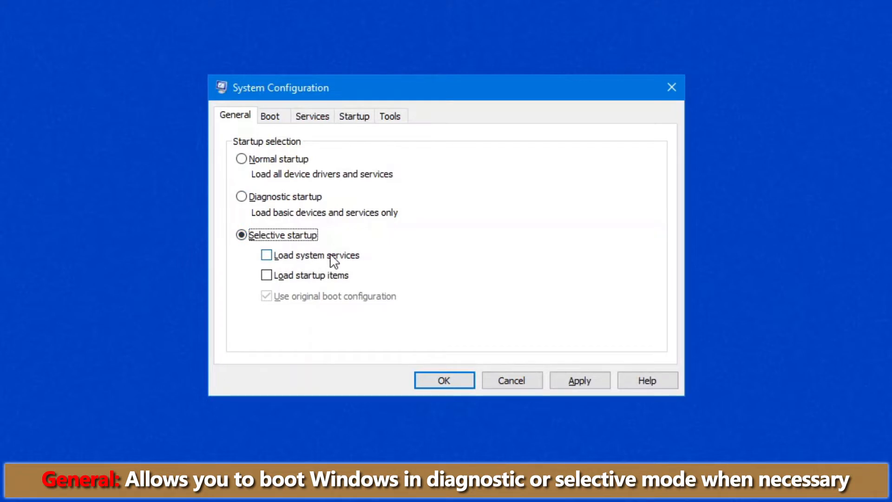
mouse_move(348, 291)
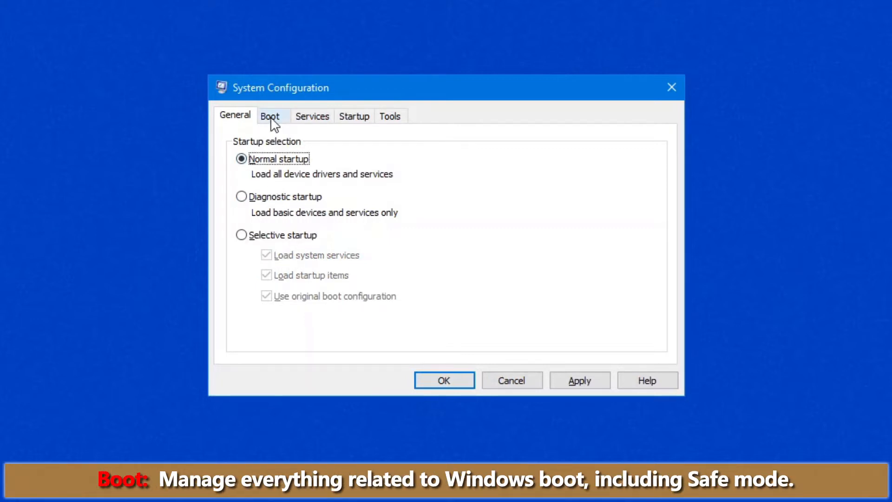
Show the Boot settings listing Windows 10 as default OS with a 30-second timeout
left_click(273, 116)
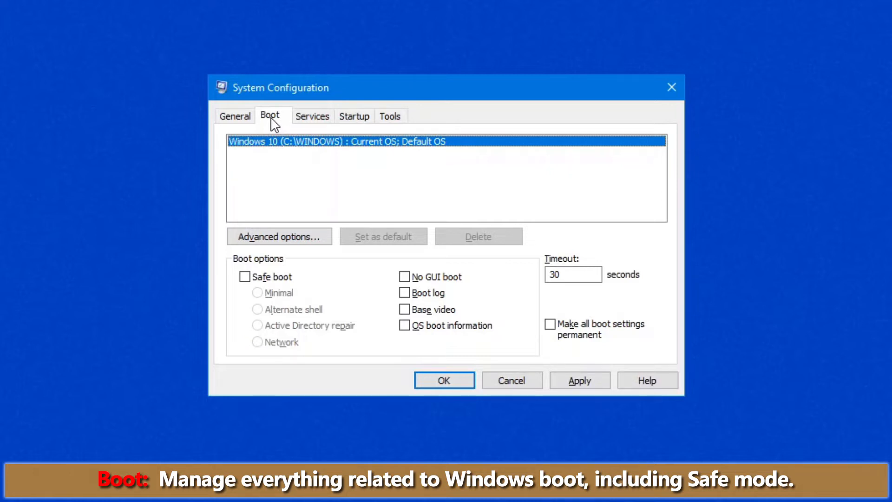
mouse_move(287, 162)
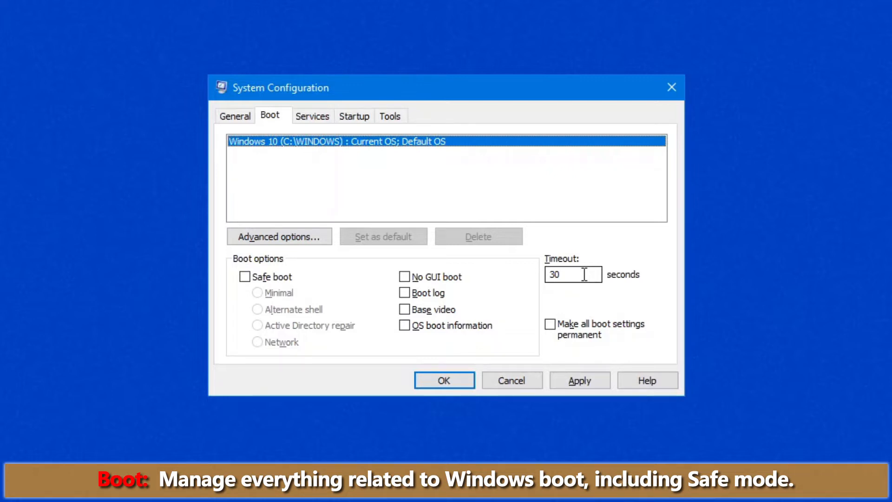
mouse_move(268, 269)
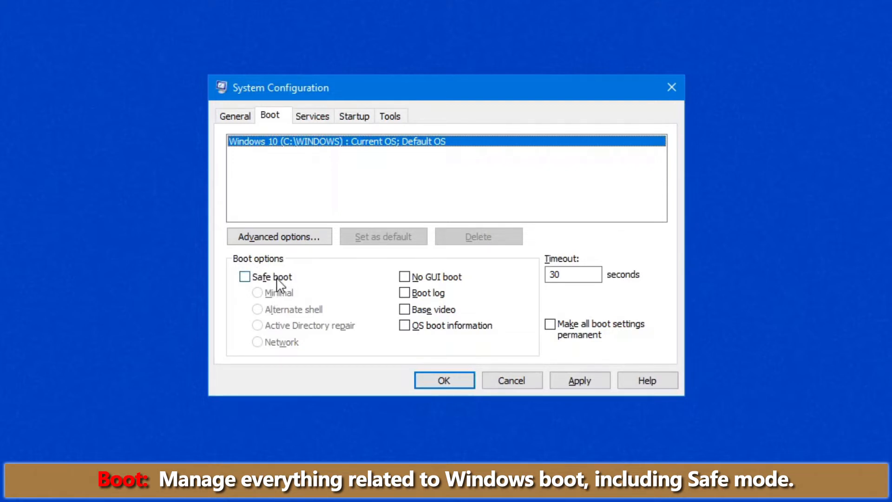
Enable Safe boot, trying Alternate shell and Active Directory repair before settling on Network
left_click(244, 277)
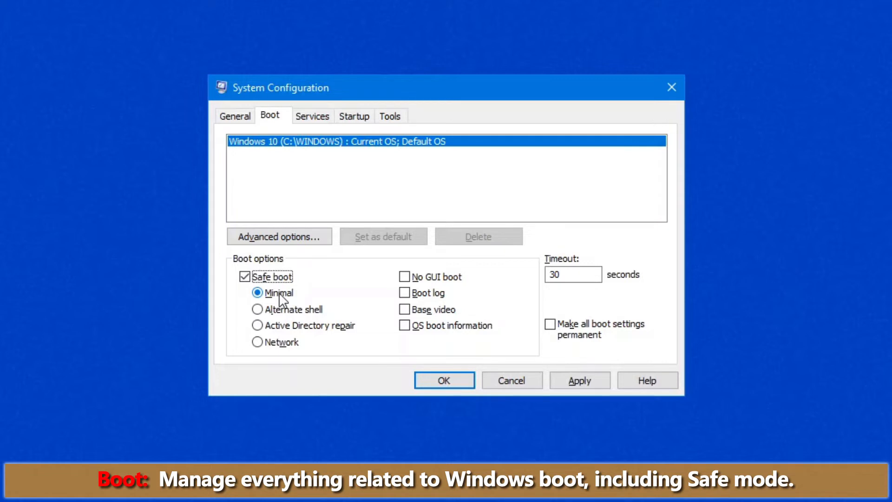
left_click(257, 309)
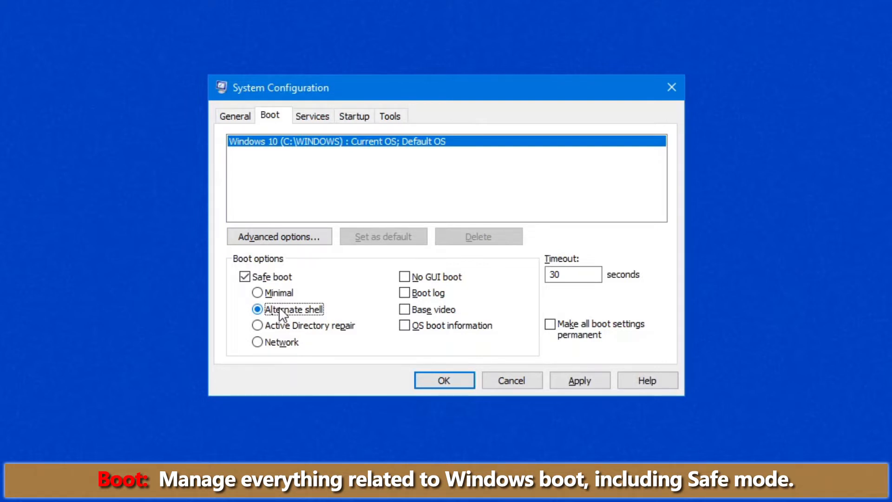
left_click(257, 325)
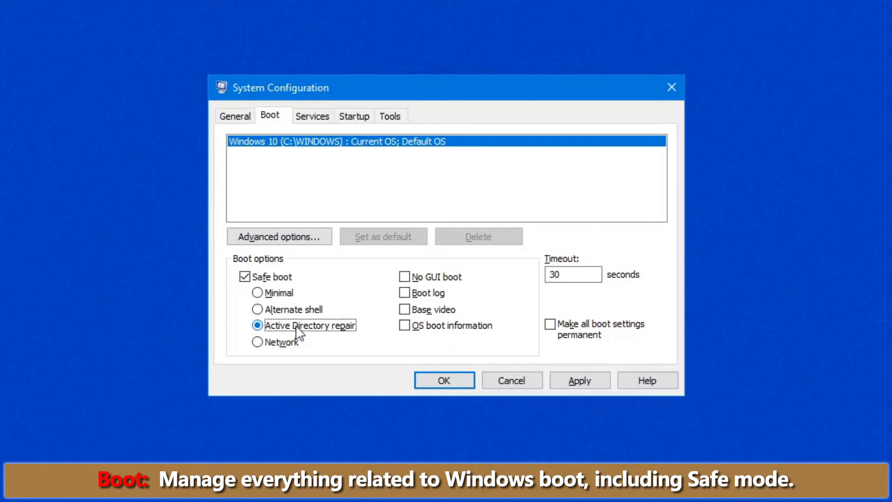
mouse_move(278, 349)
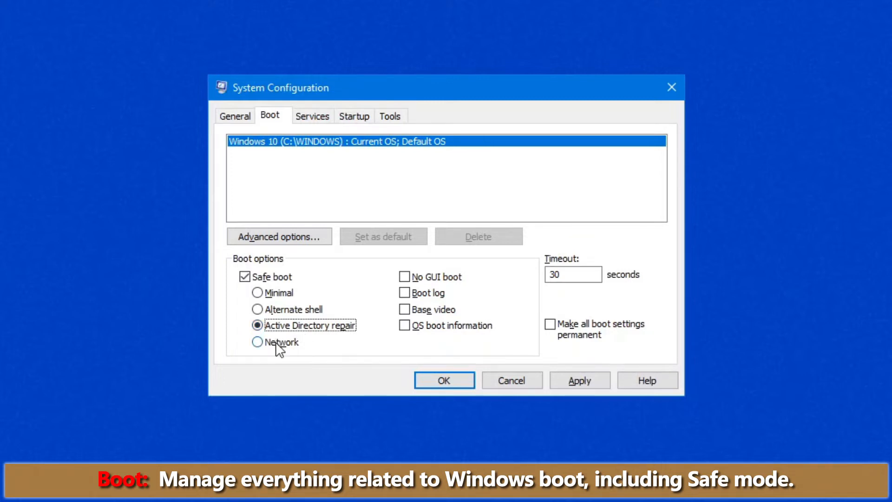
left_click(256, 342)
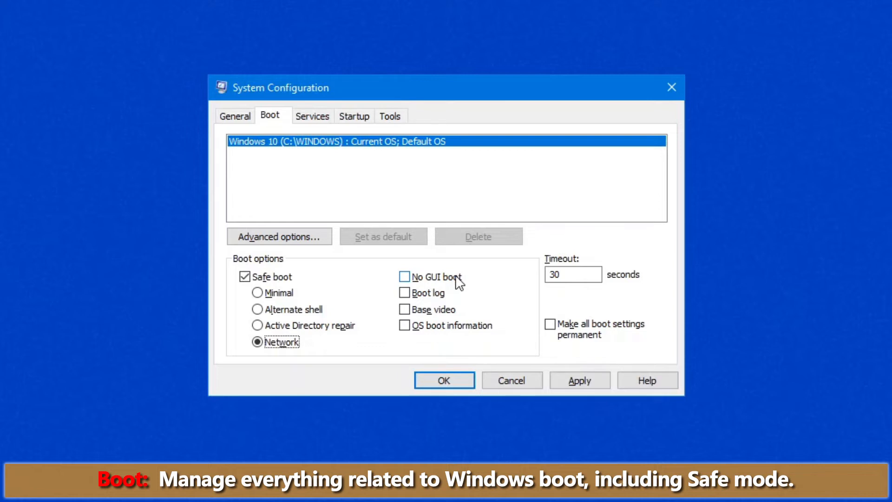
Toggle Base video on and off, then clear Safe boot so no boot options remain set
left_click(404, 292)
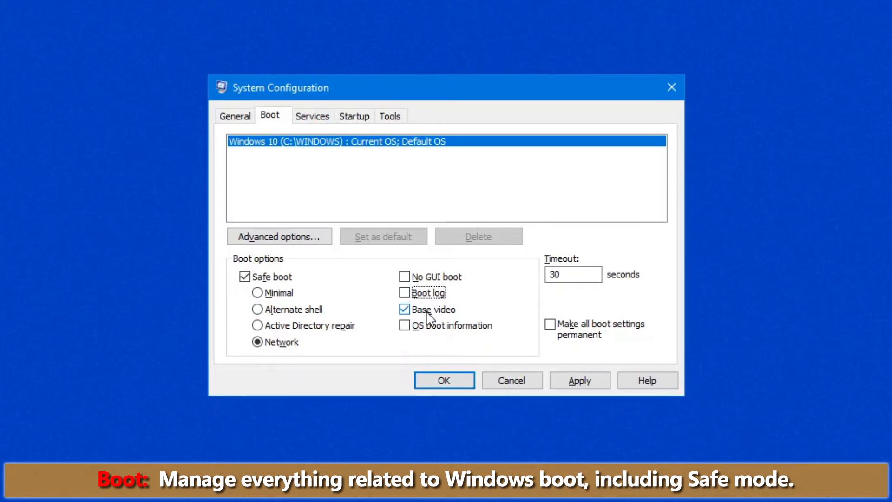
left_click(404, 326)
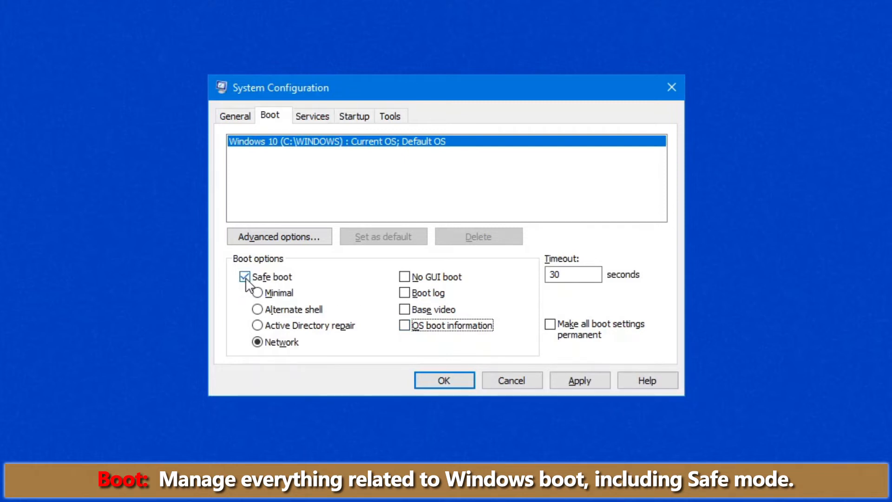
left_click(244, 276)
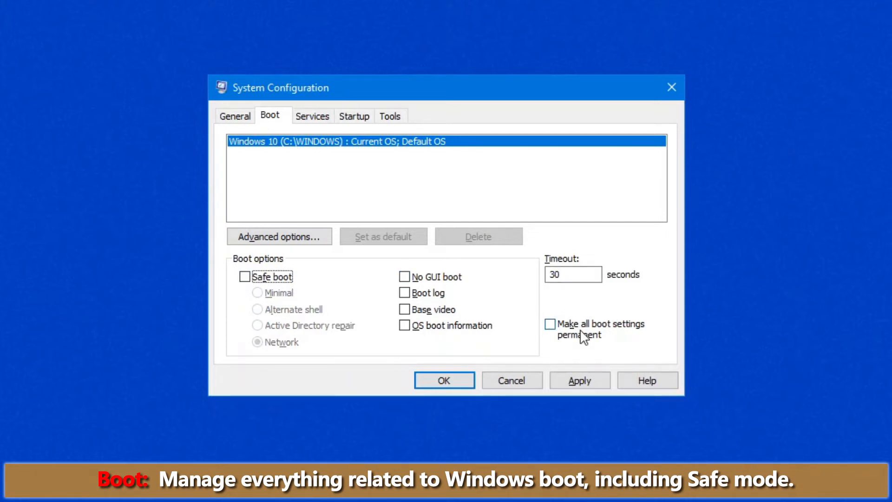
mouse_move(535, 331)
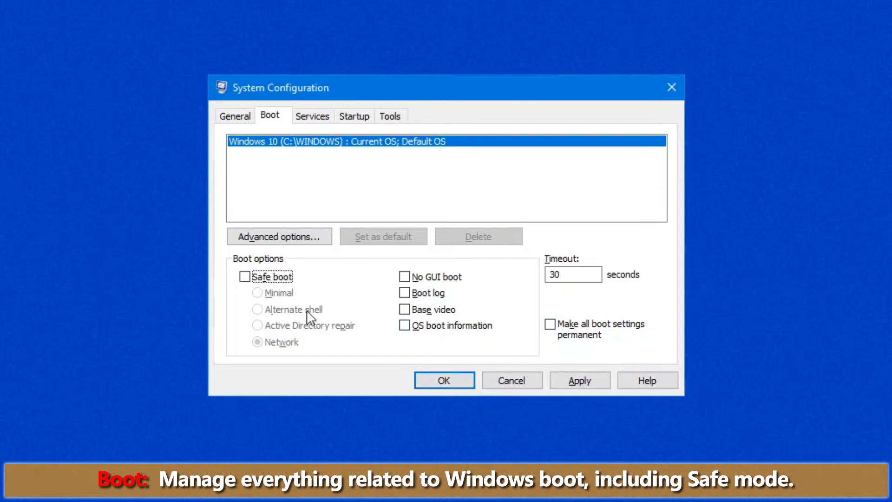
mouse_move(379, 300)
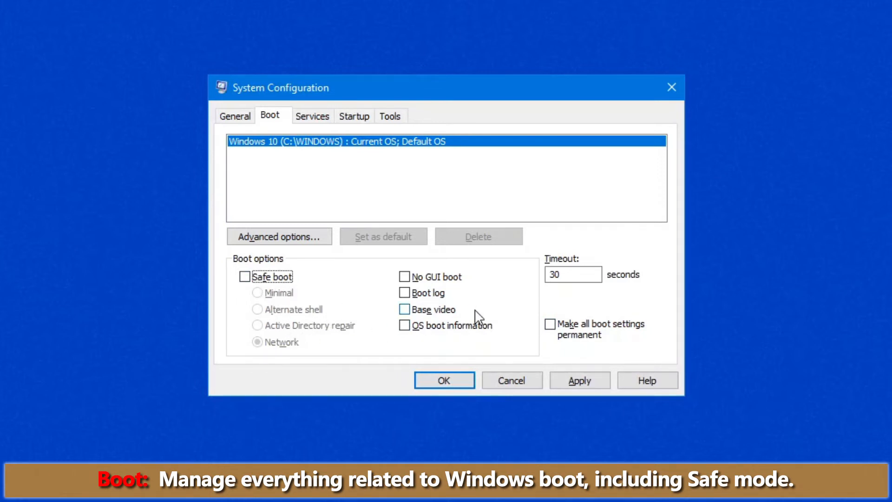
mouse_move(291, 241)
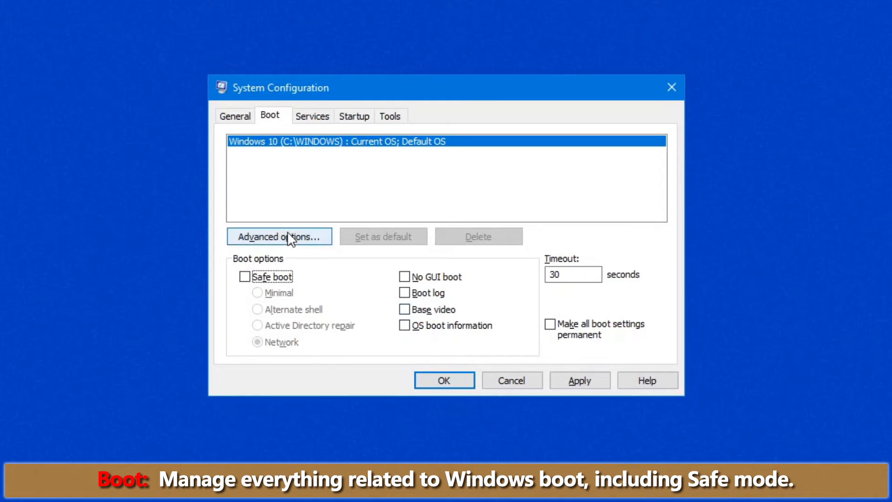
left_click(280, 236)
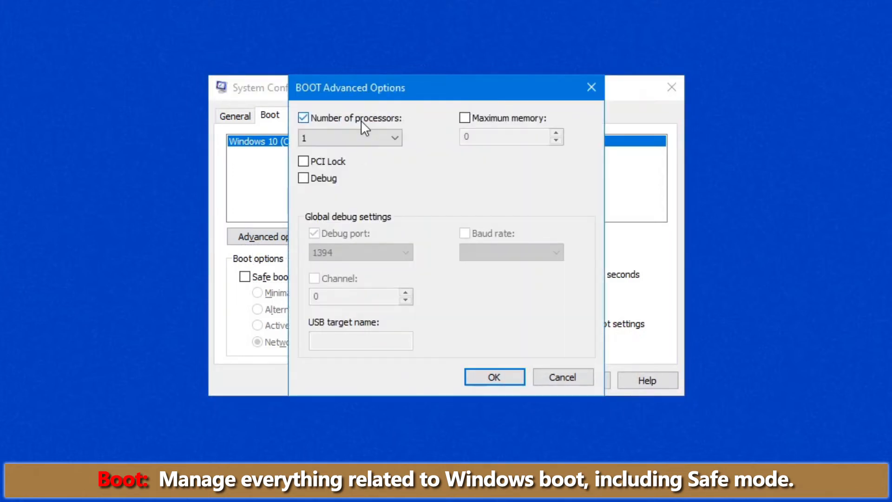
left_click(395, 137)
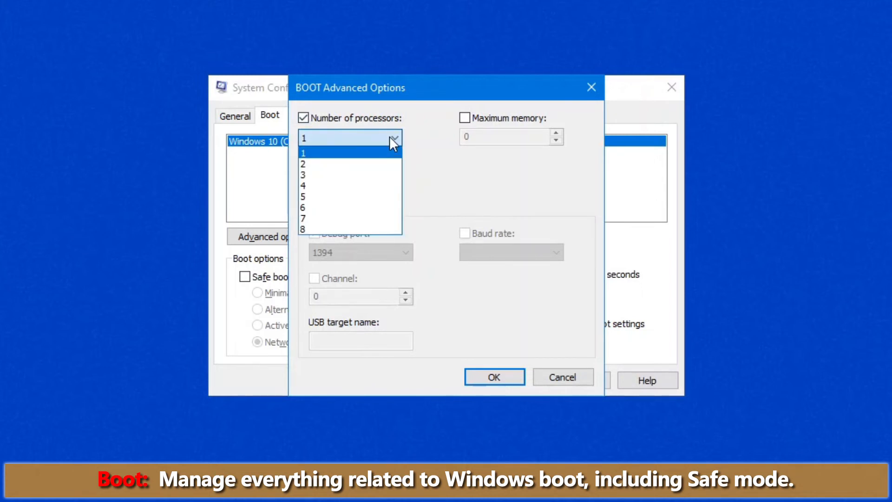
left_click(303, 152)
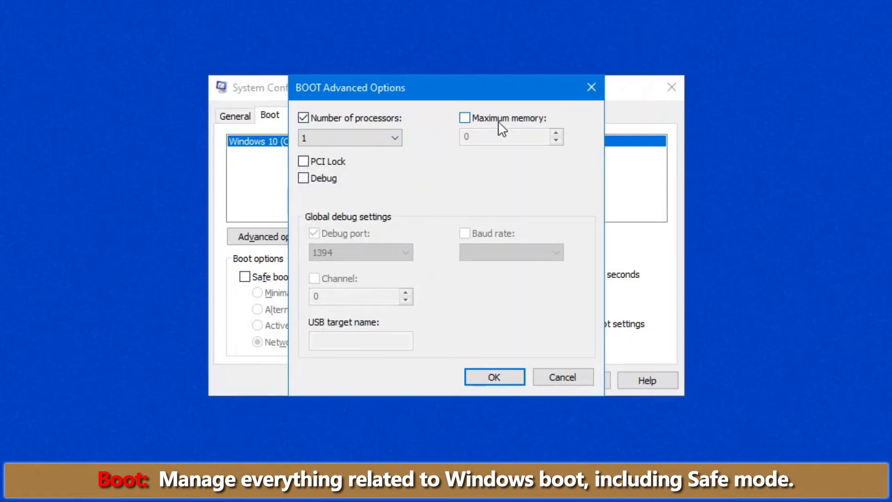
mouse_move(479, 122)
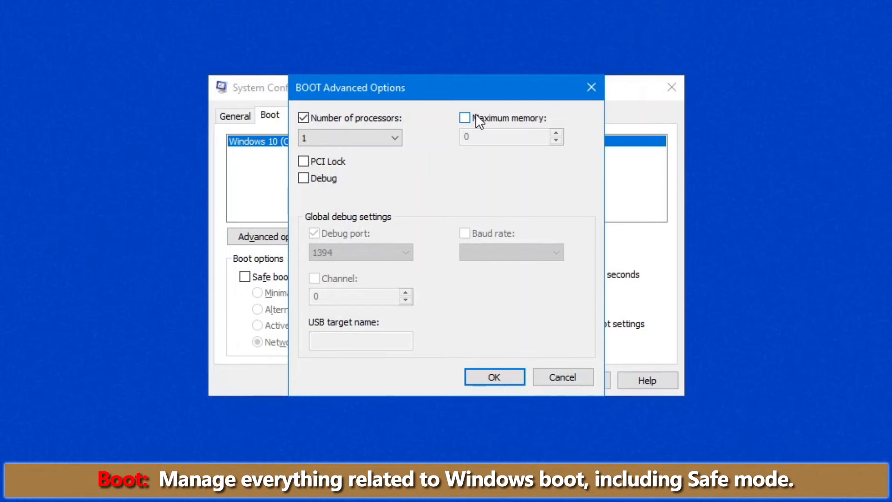
left_click(494, 377)
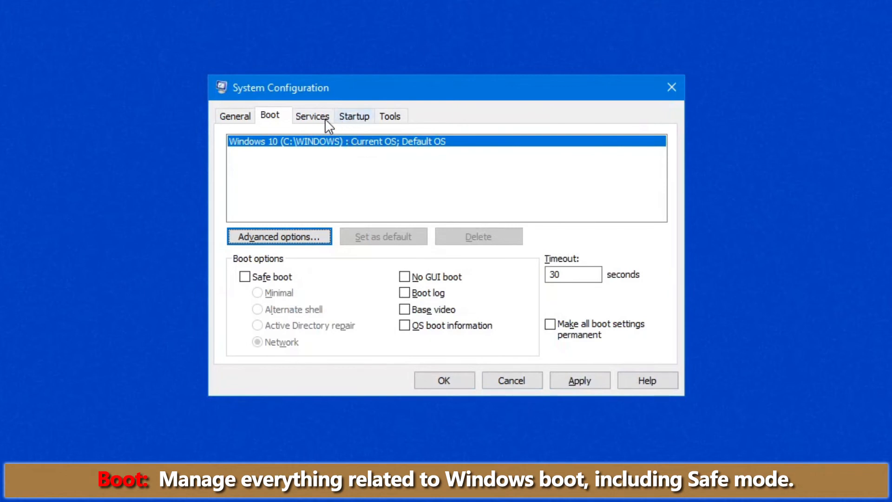
Hide all Microsoft services, disable every remaining service, then re-enable them all
left_click(312, 117)
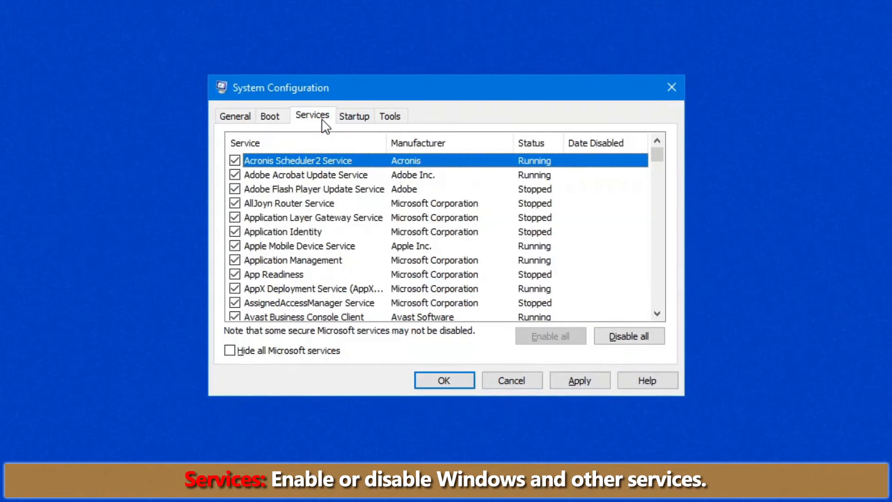
mouse_move(424, 294)
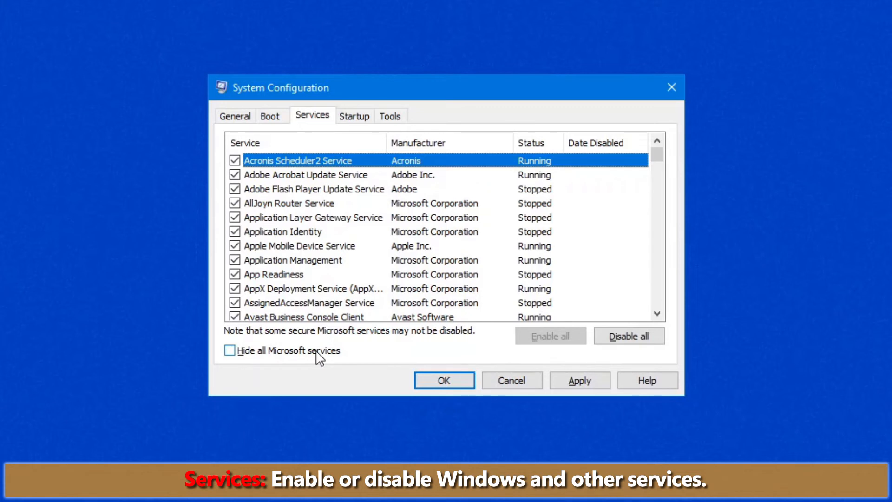
left_click(229, 350)
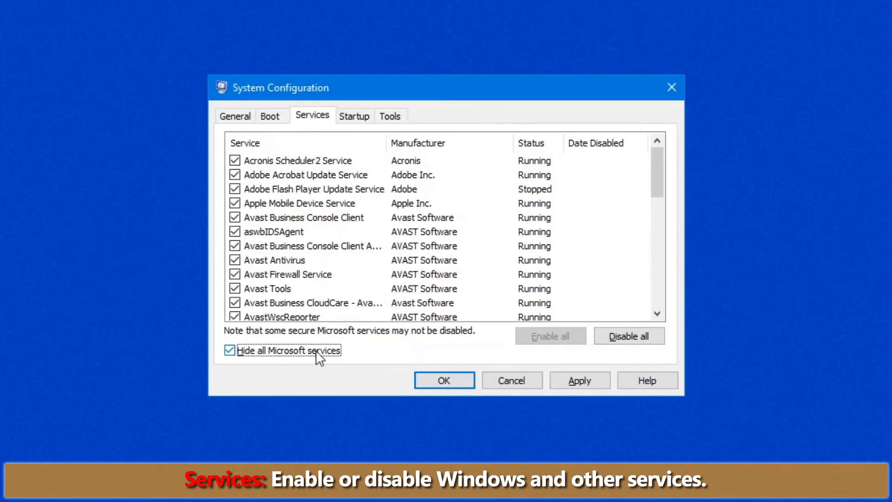
mouse_move(317, 351)
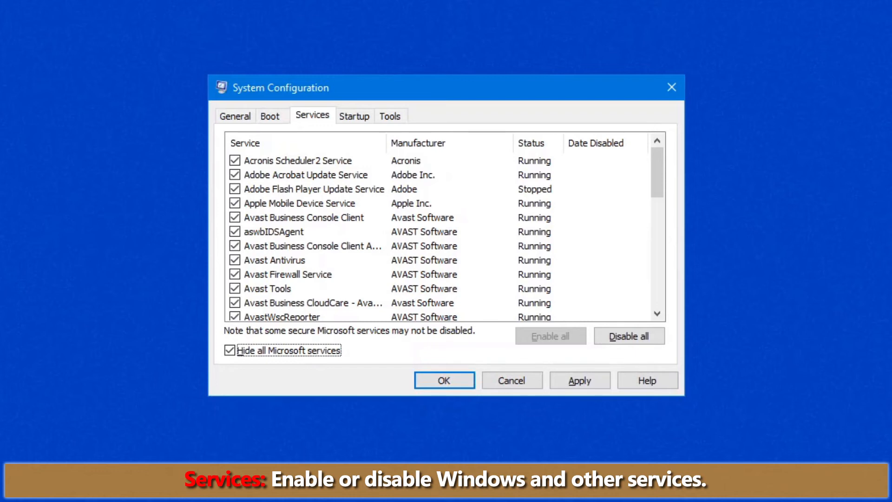
scroll("down", 3)
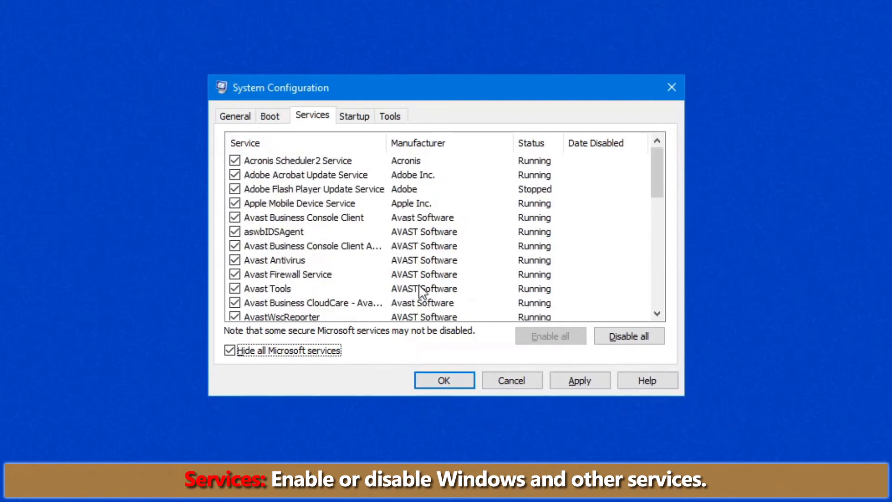
left_click(629, 335)
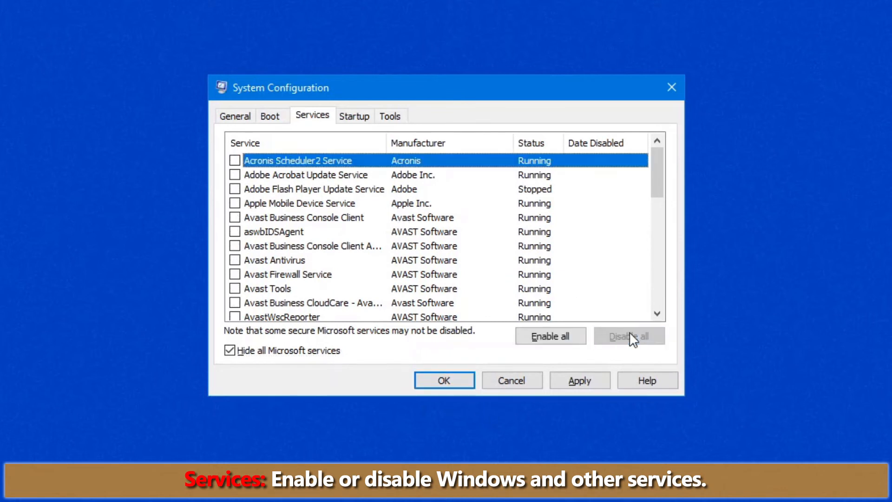
mouse_move(607, 333)
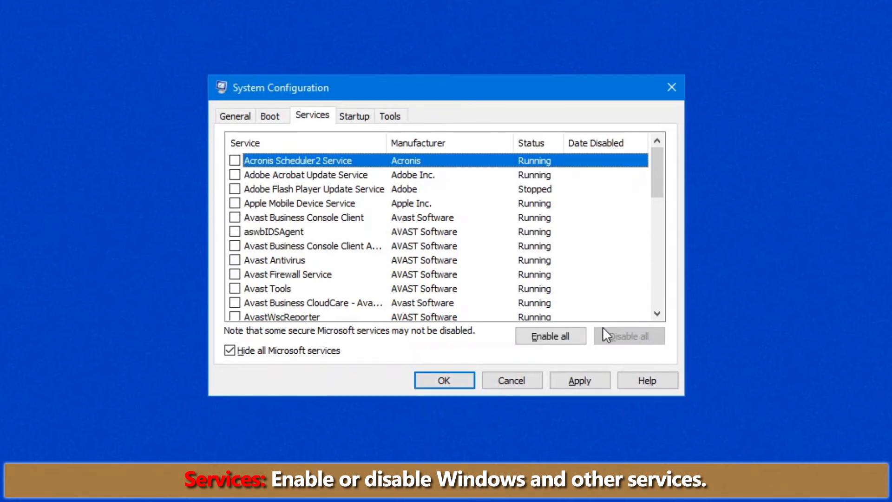
mouse_move(419, 185)
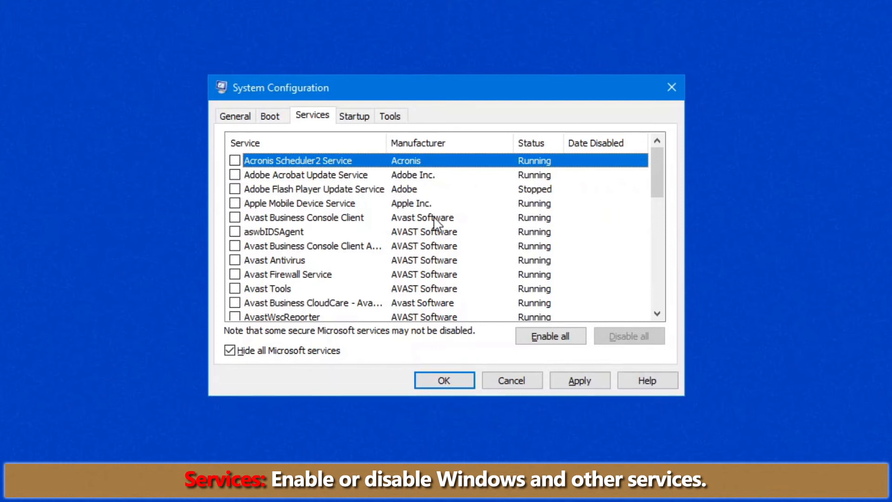
mouse_move(302, 365)
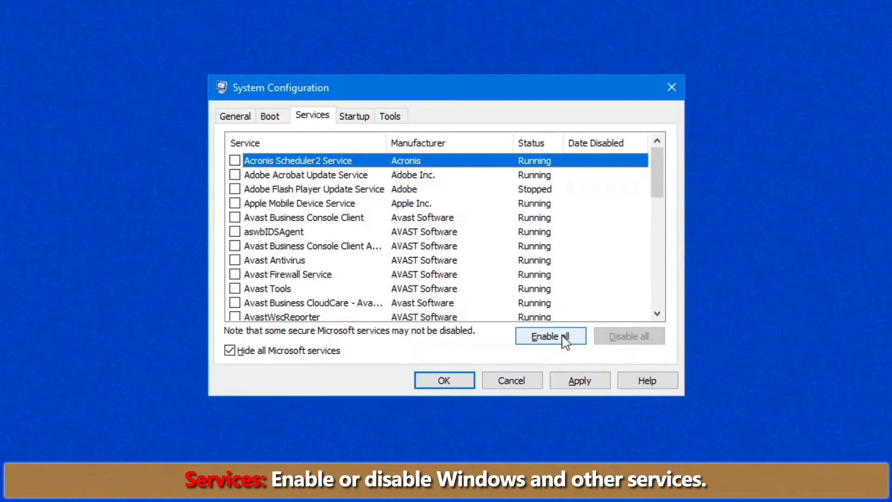
left_click(550, 336)
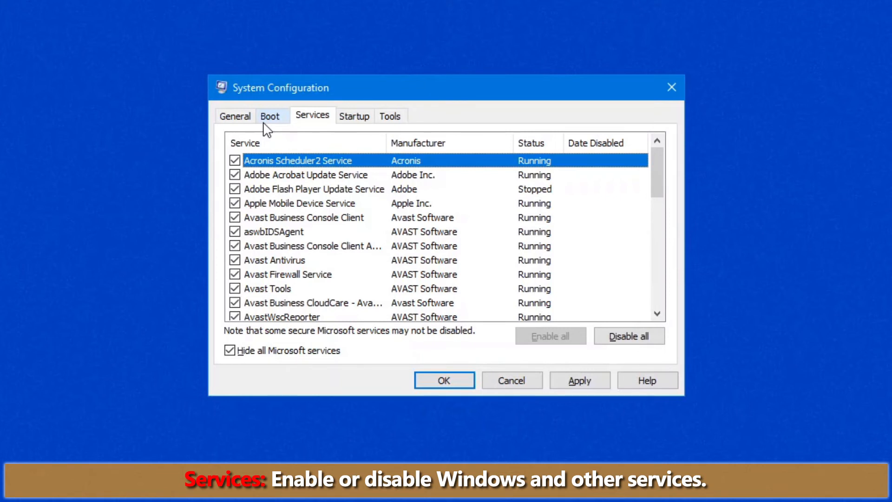
mouse_move(368, 126)
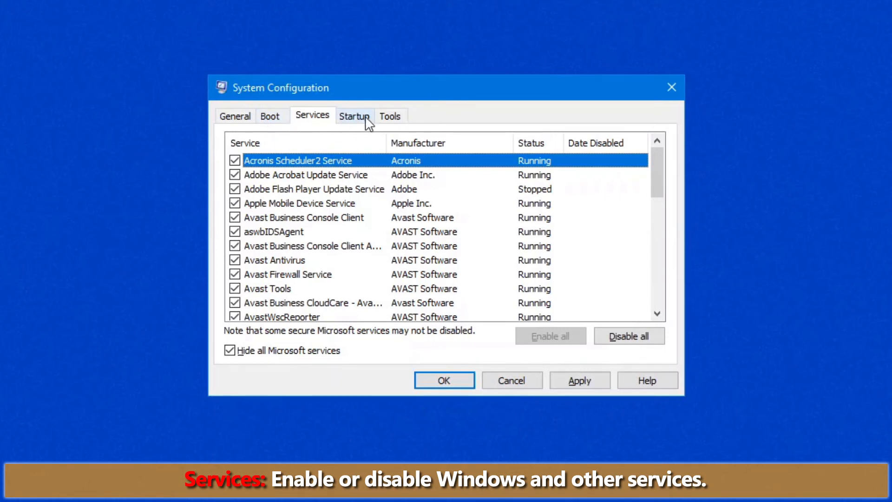
Show the Startup section, which redirects startup items to Task Manager
left_click(354, 117)
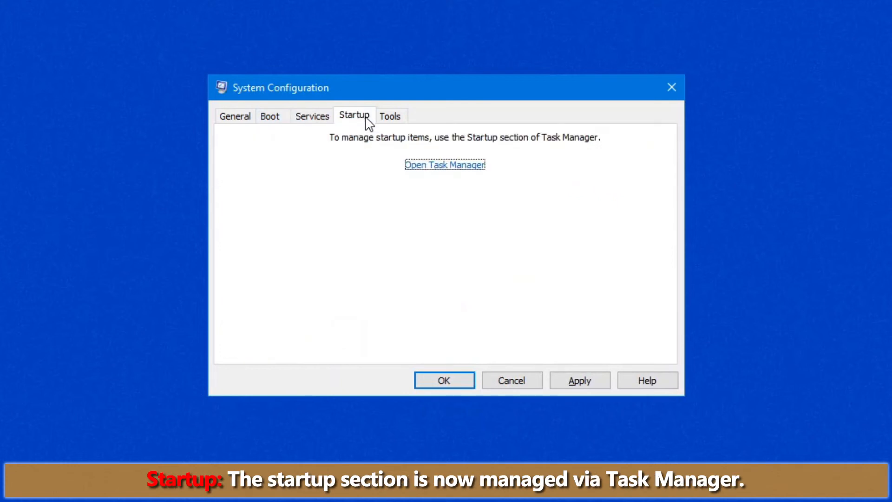
mouse_move(382, 158)
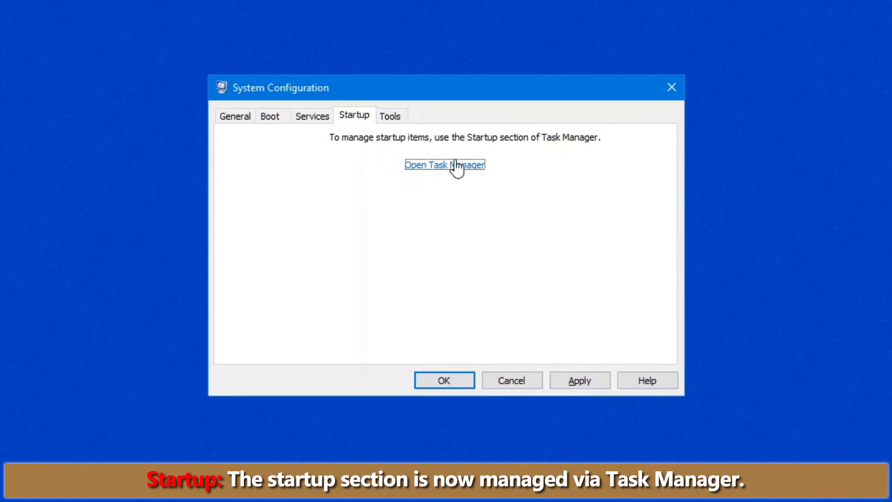
left_click(445, 165)
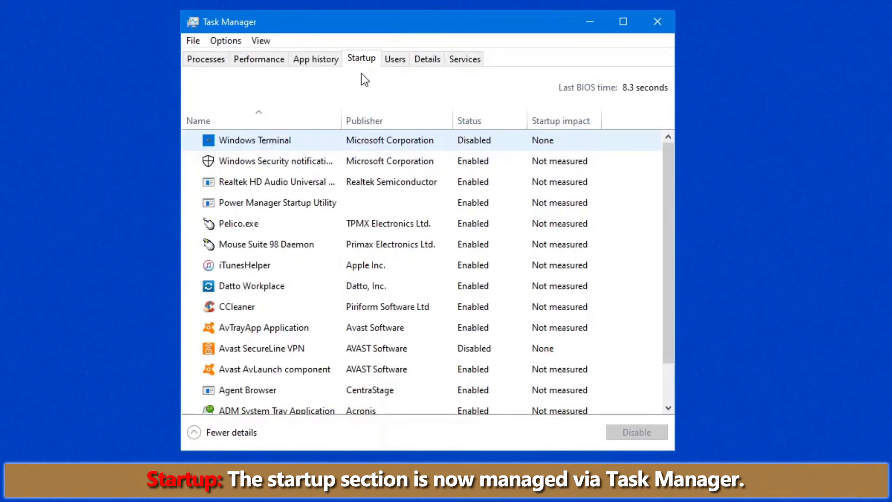
mouse_move(323, 151)
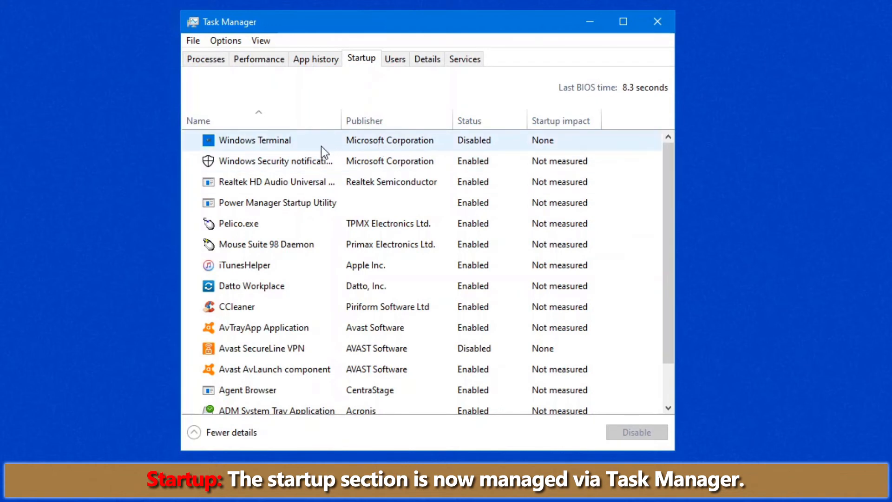
scroll("down", 3)
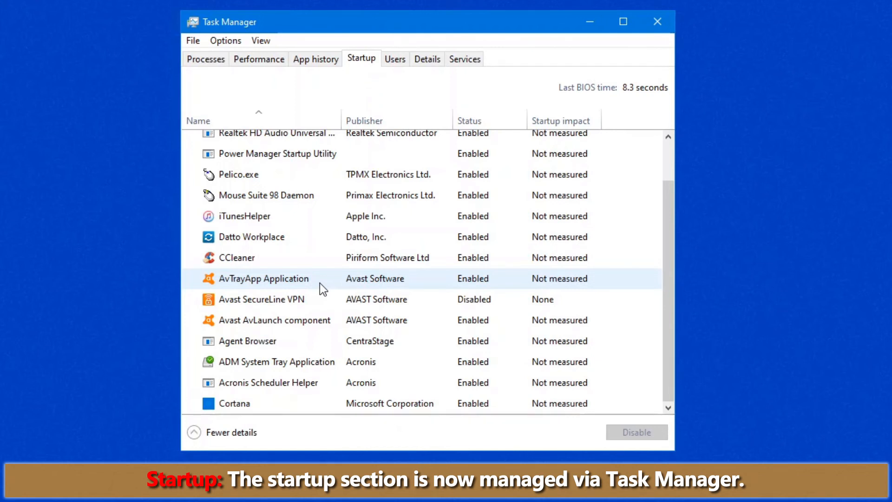
mouse_move(287, 284)
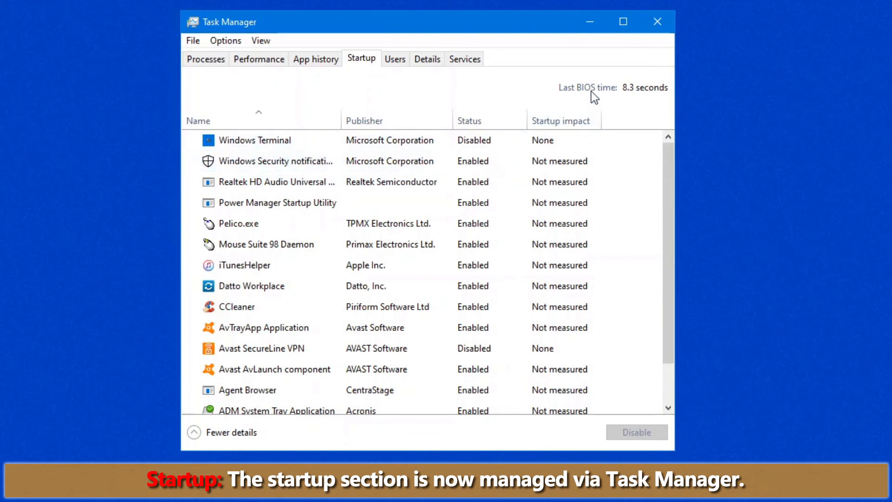
mouse_move(653, 95)
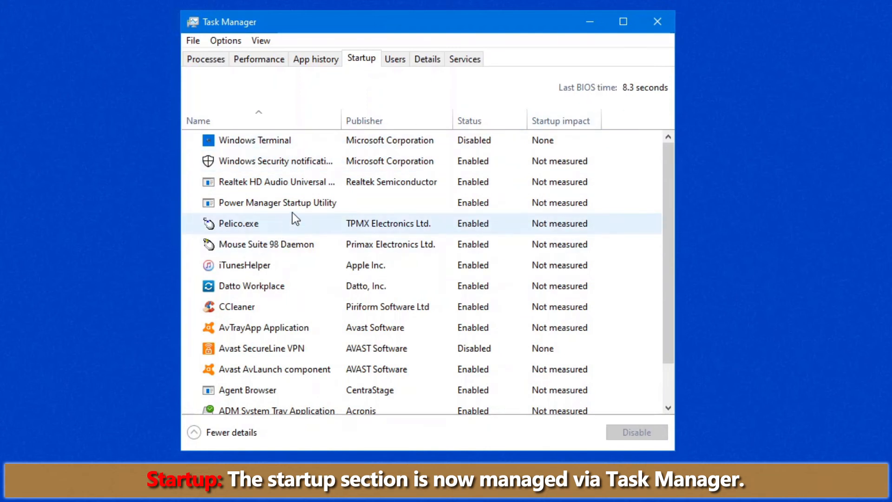
left_click(239, 223)
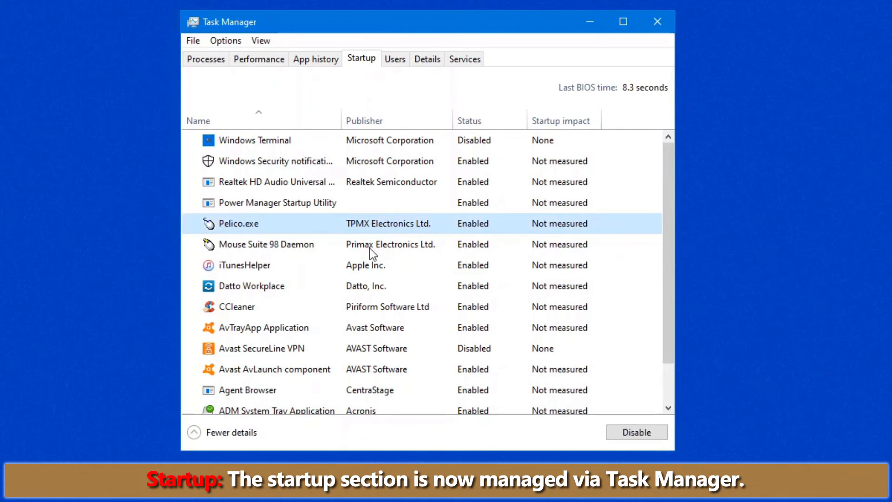
left_click(636, 432)
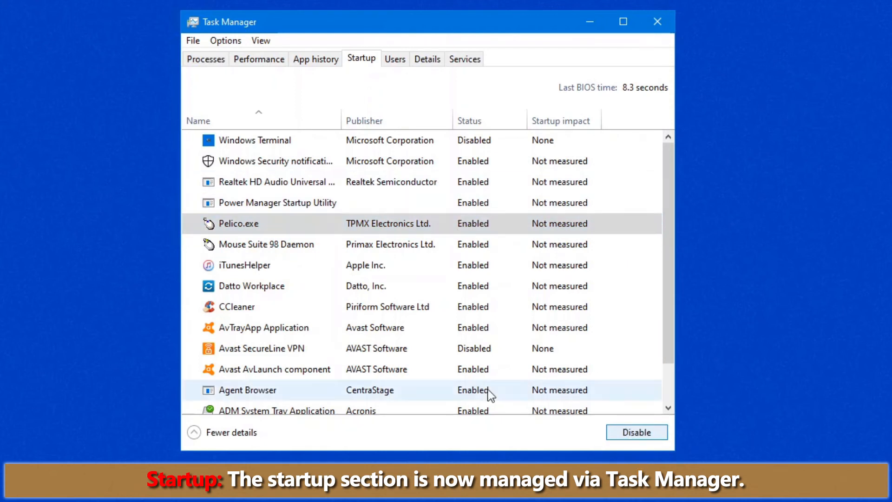
mouse_move(299, 374)
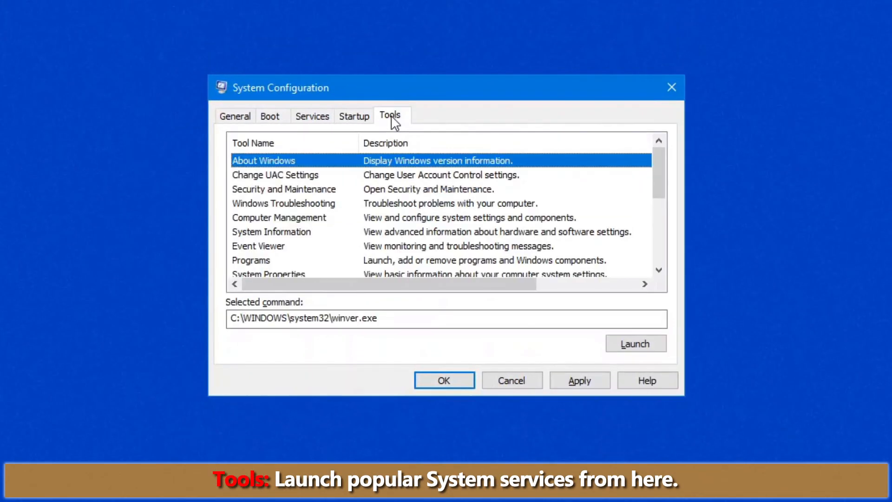
mouse_move(384, 122)
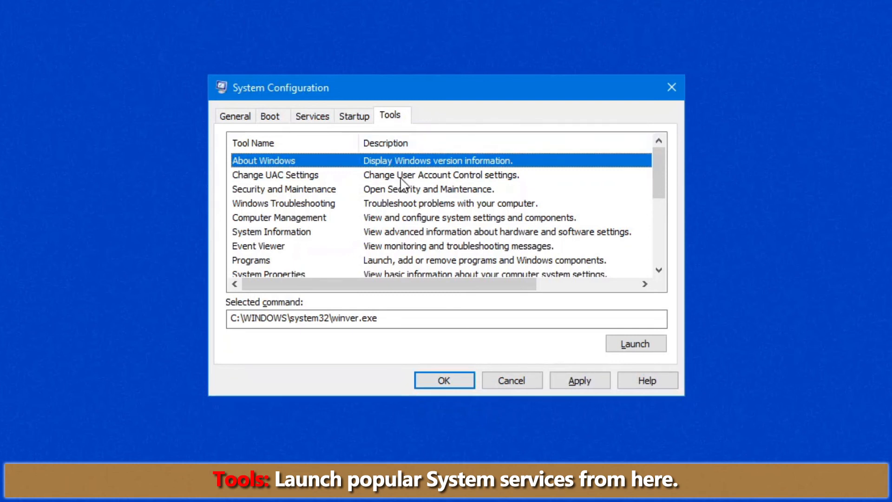
mouse_move(367, 177)
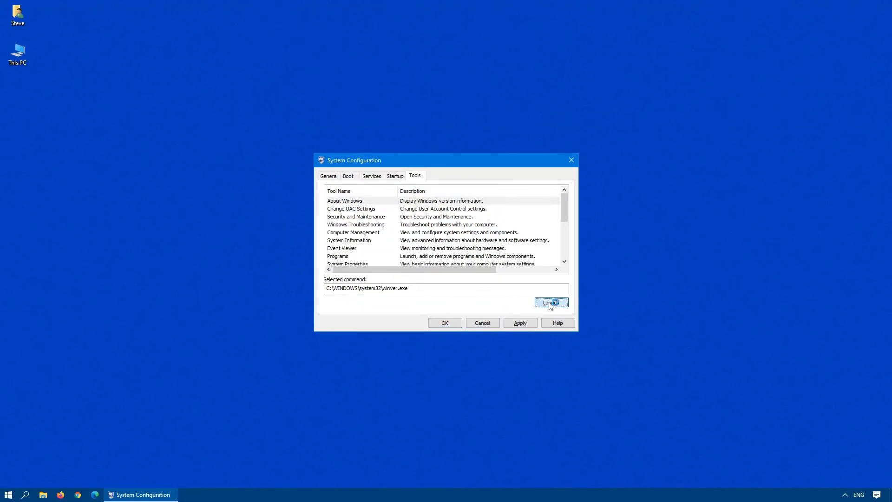
Launch About Windows, dismiss it, then launch Windows Troubleshooting from the Tools list
left_click(551, 302)
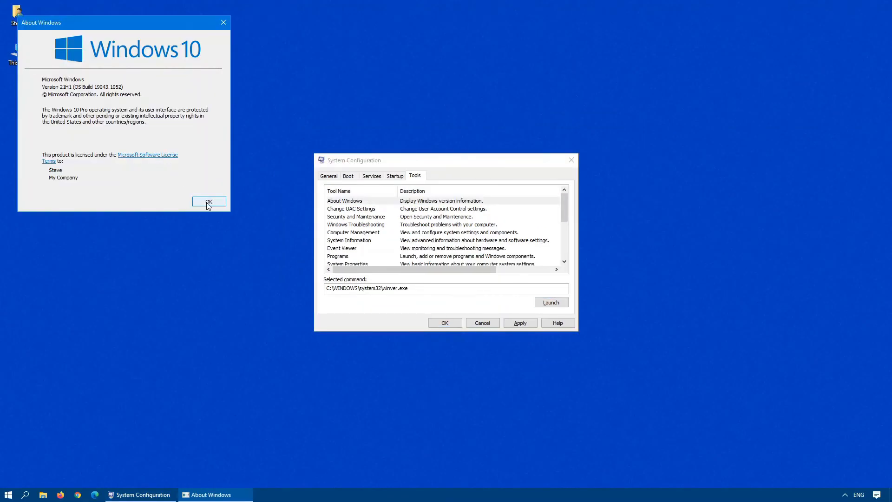
left_click(208, 201)
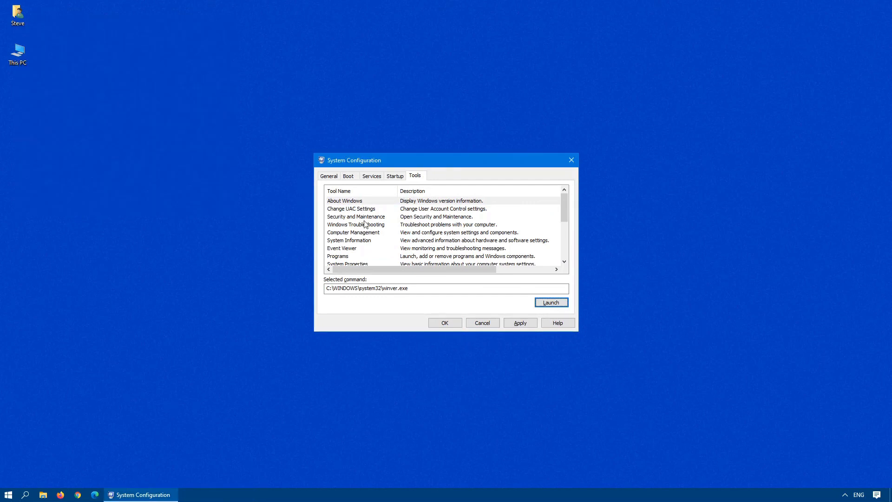
mouse_move(384, 227)
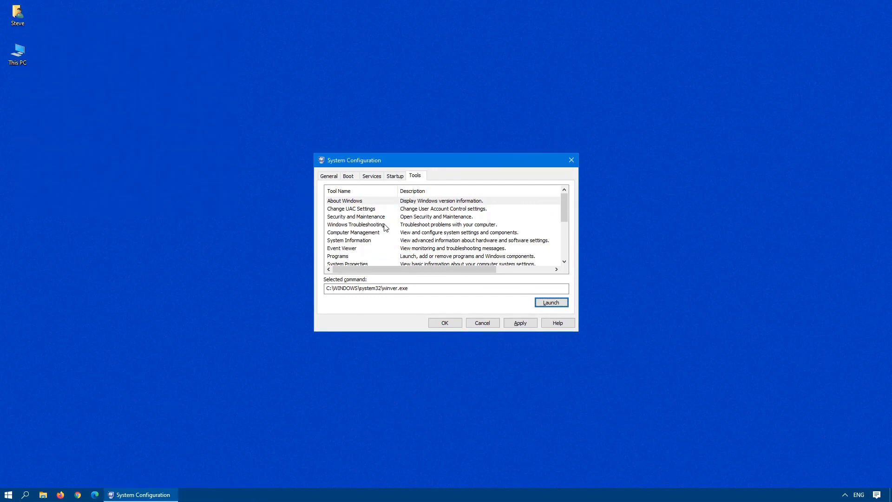
left_click(356, 225)
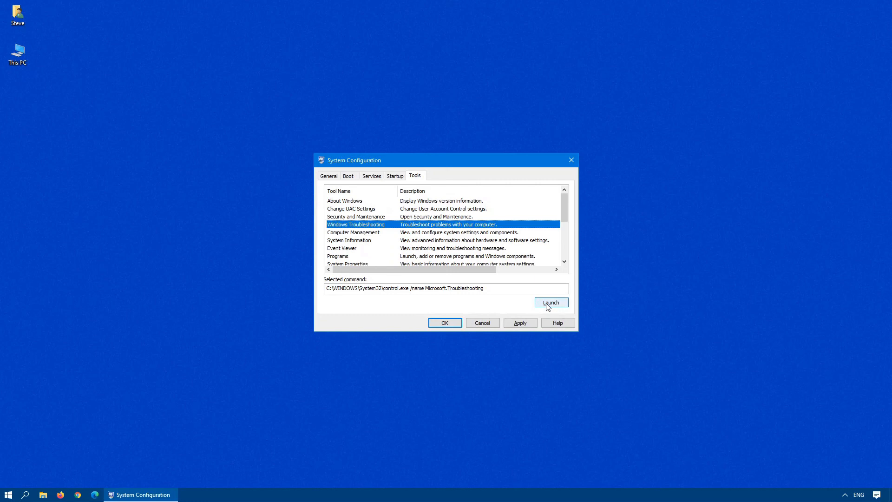
mouse_move(568, 310)
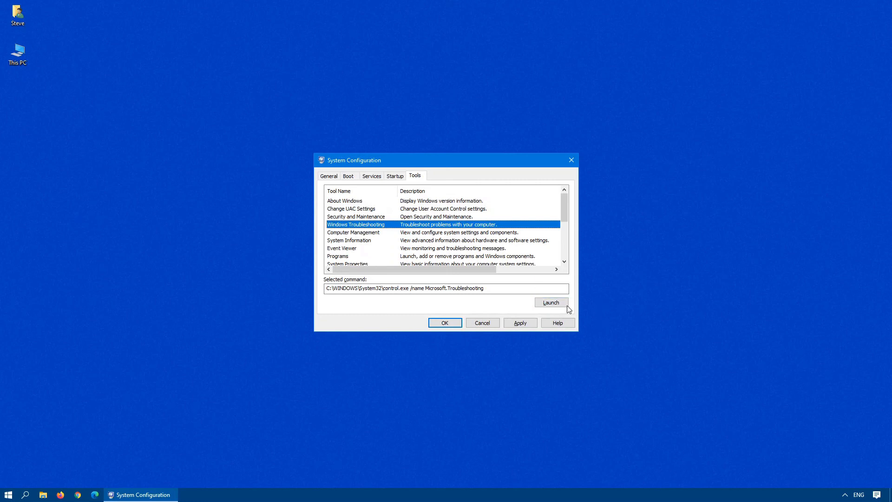
left_click(551, 302)
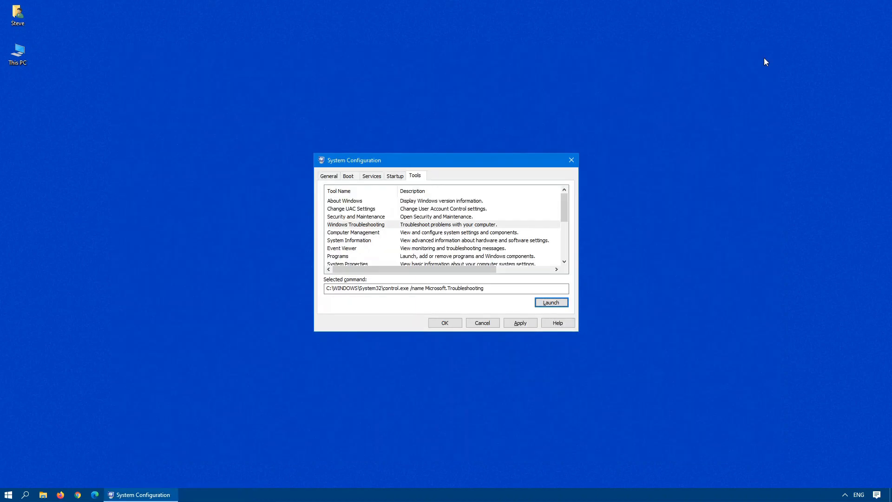
Launch System Information from the Tools list to show the System Summary
left_click(349, 240)
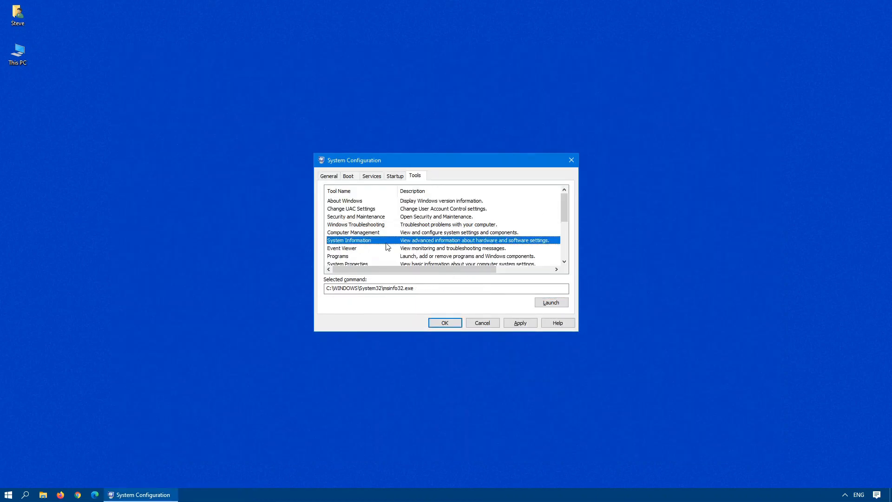
left_click(552, 302)
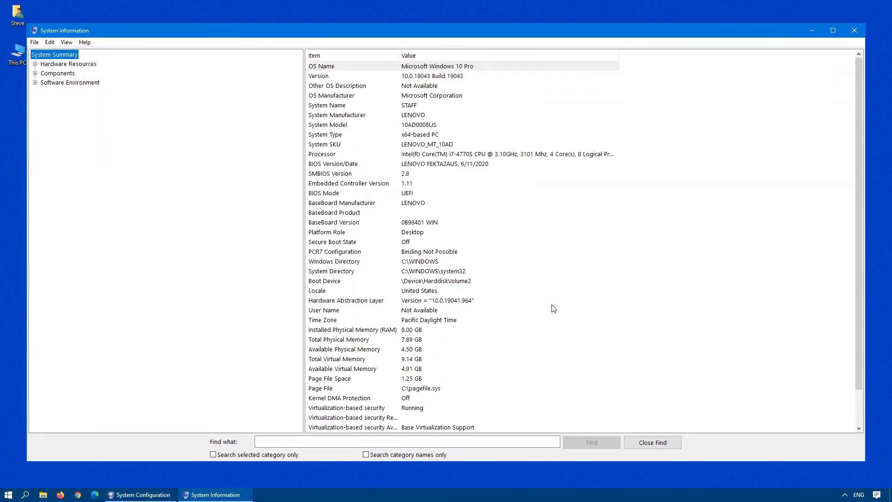
mouse_move(544, 301)
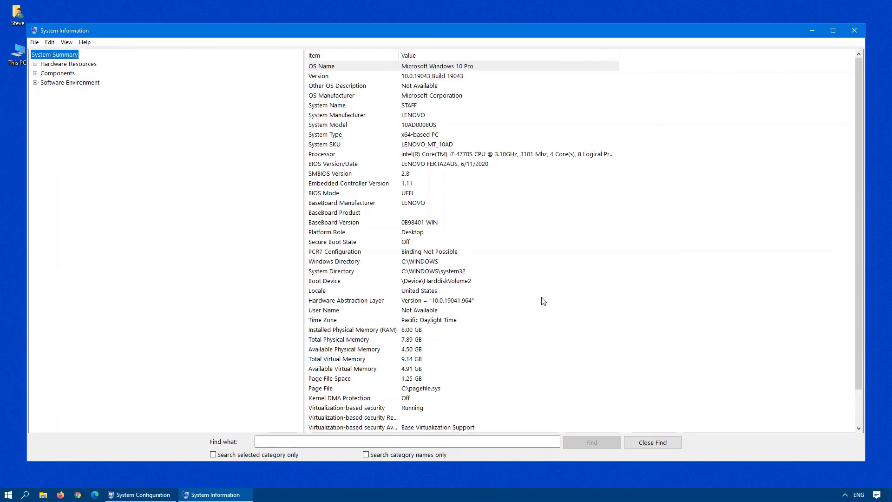
mouse_move(529, 299)
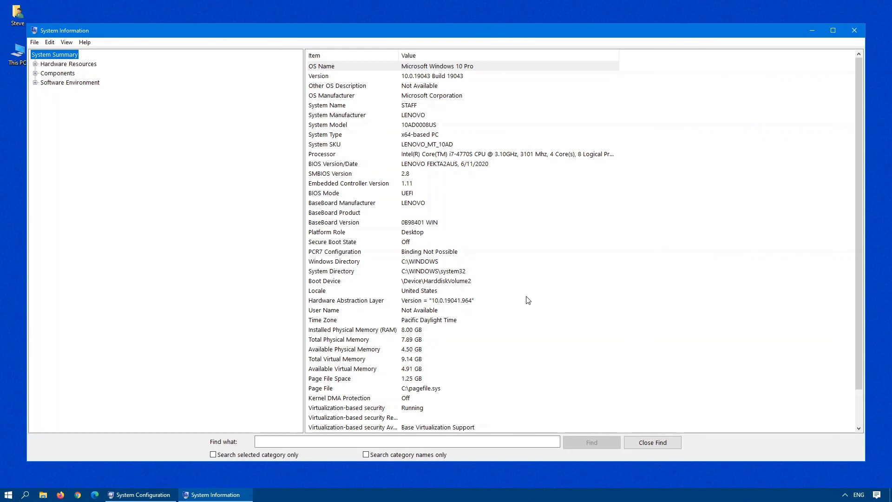
mouse_move(405, 369)
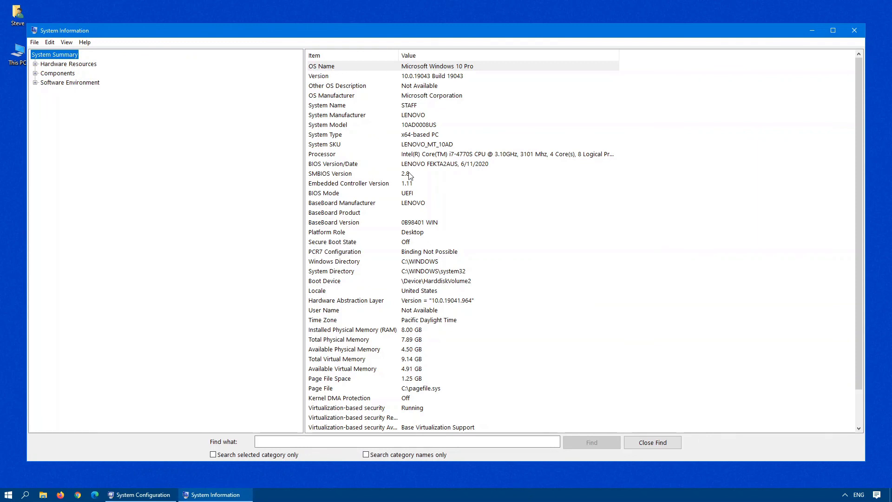
mouse_move(448, 165)
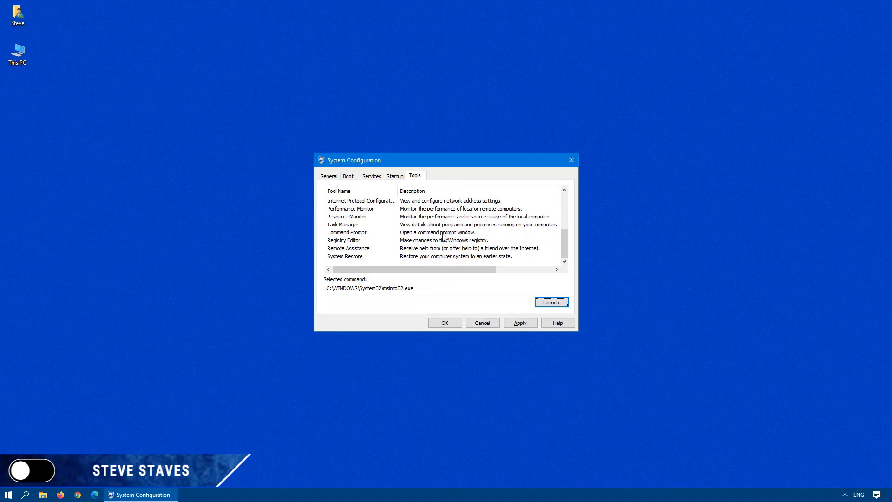
mouse_move(483, 323)
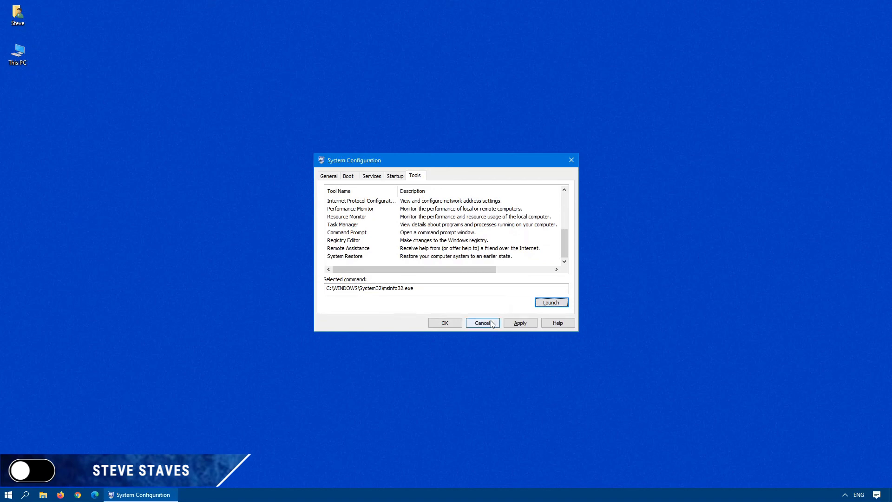